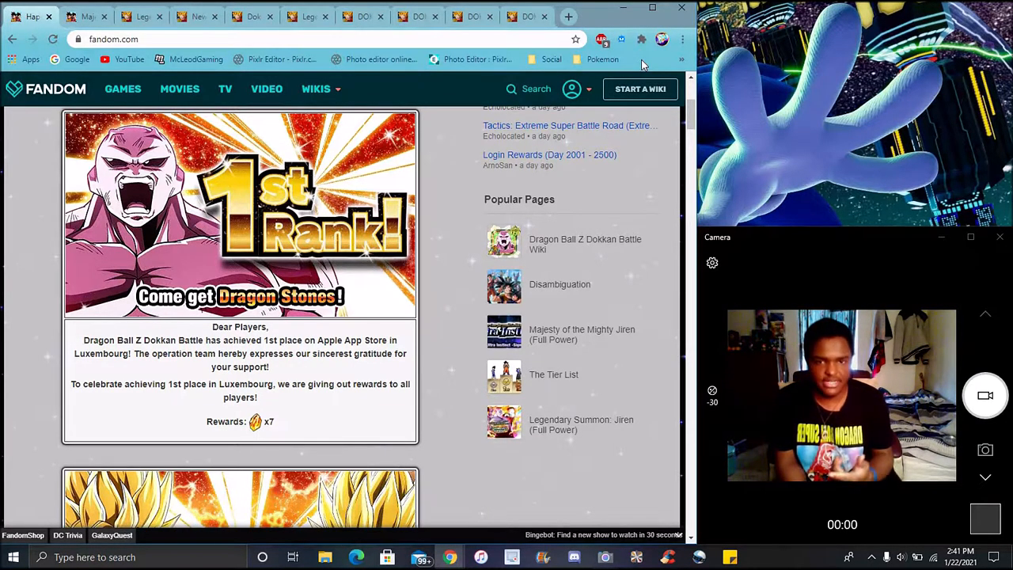
pyautogui.moveTo(732, 223)
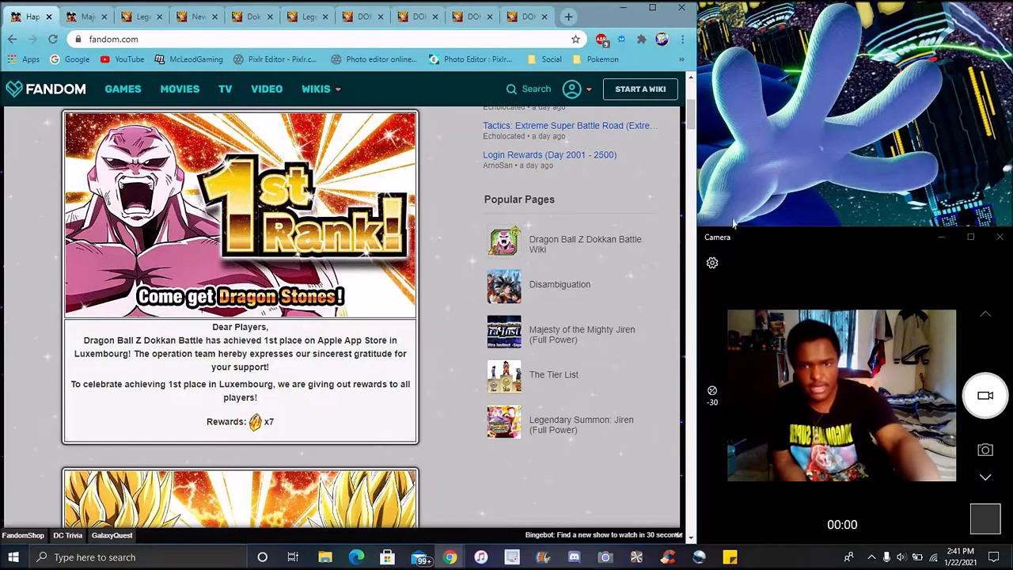
# Scroll through the Full Power Jiren wiki page's leader skill, super attacks and passive skill
pyautogui.scroll(-3)
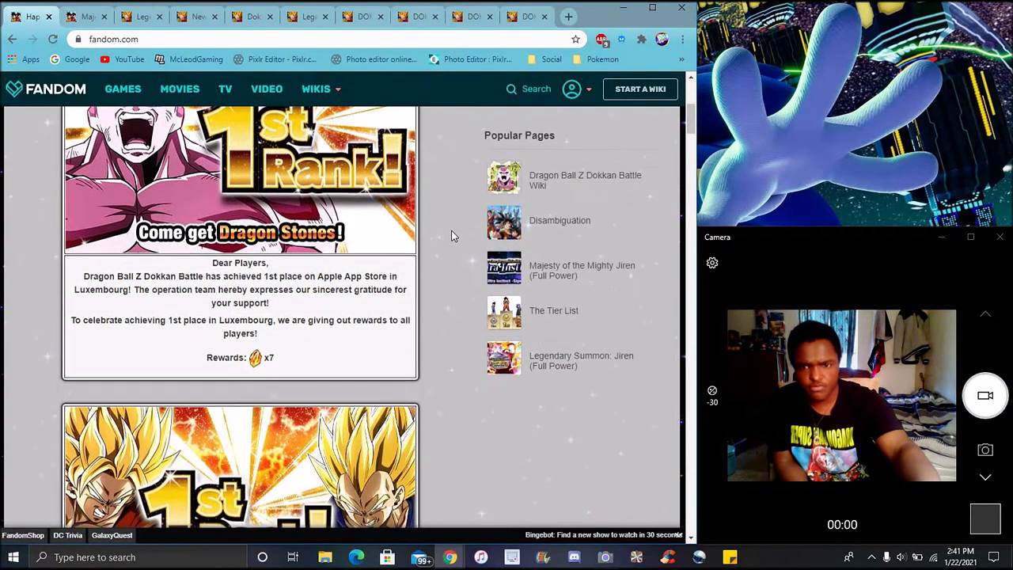
pyautogui.scroll(-3)
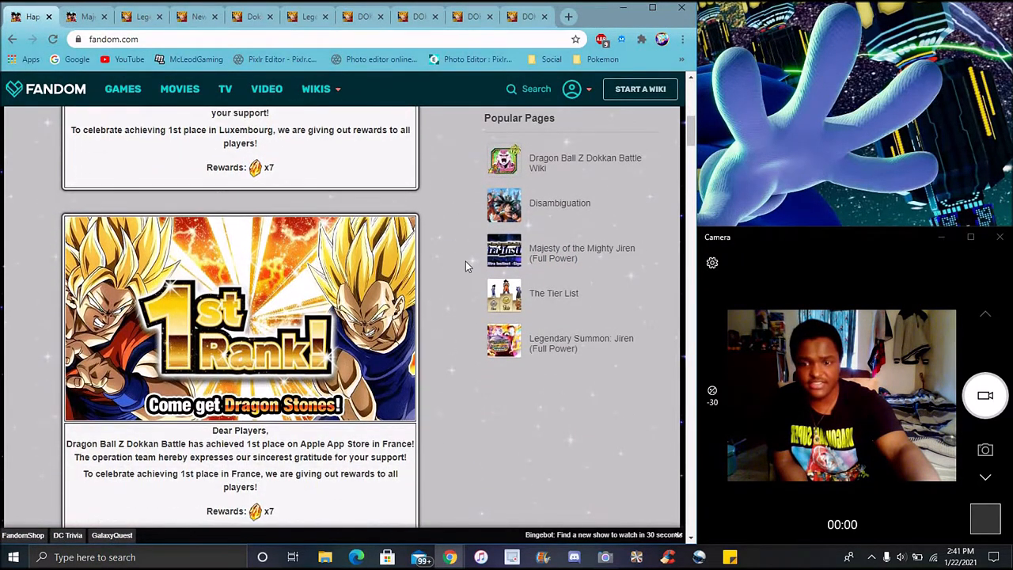
pyautogui.moveTo(456, 374)
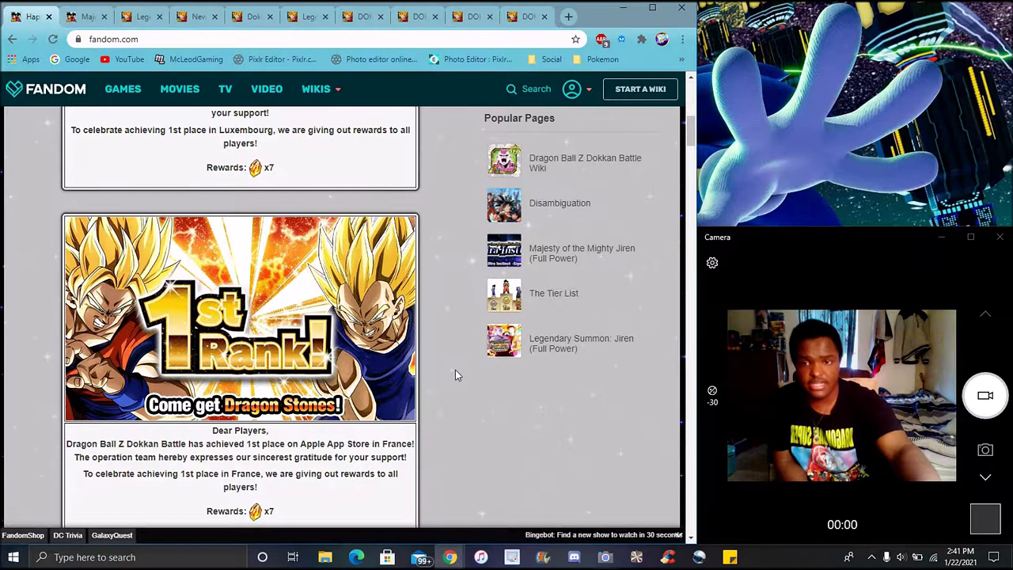
pyautogui.scroll(-3)
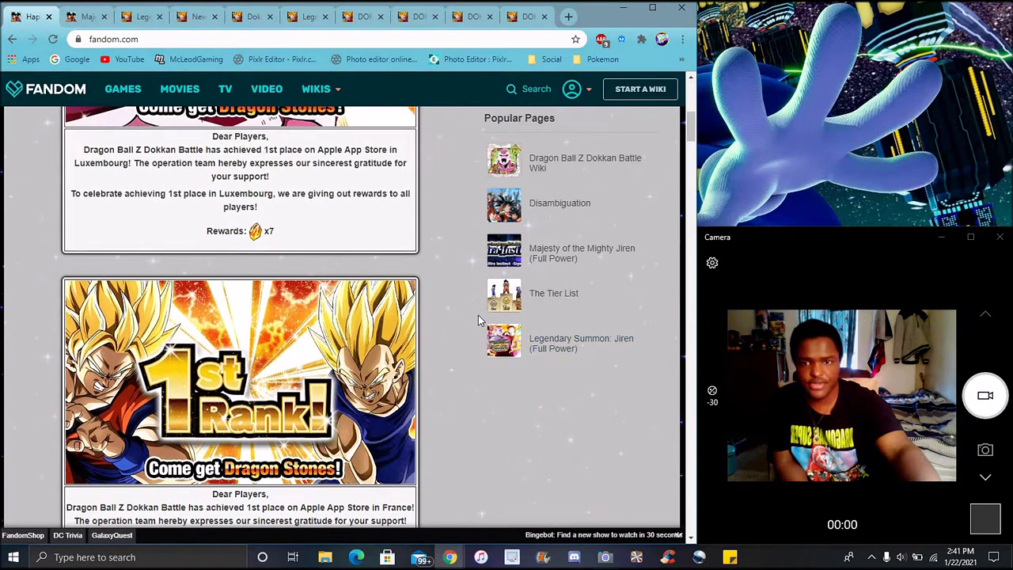
pyautogui.scroll(3)
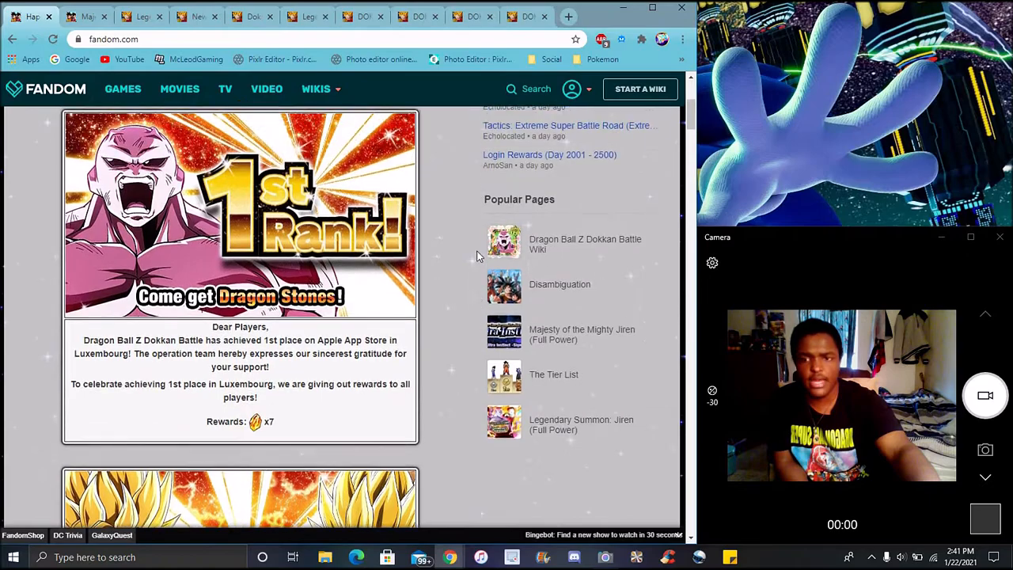
pyautogui.moveTo(468, 188)
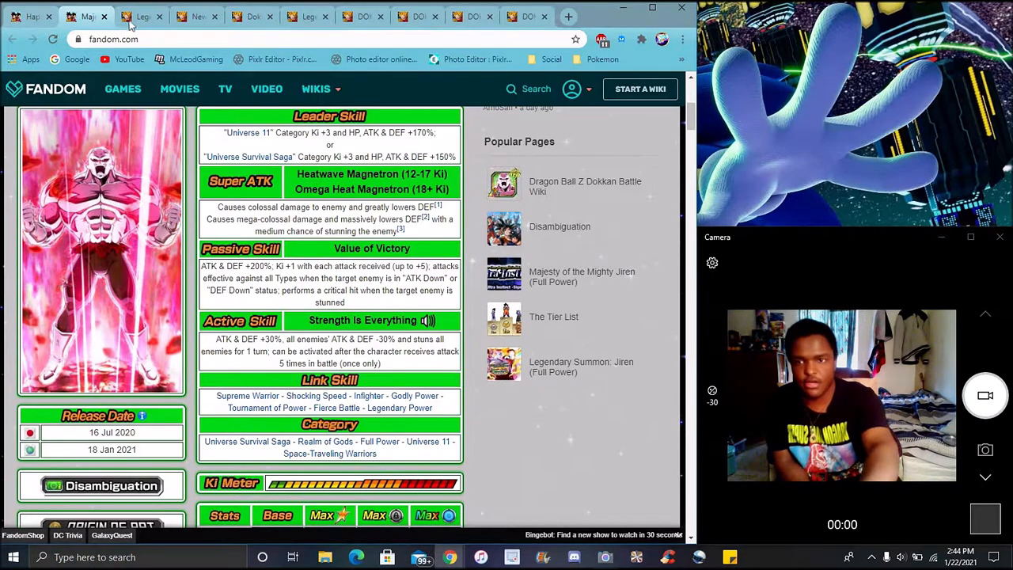
# Review the Legendary Summon banner's rates and featured cards, then go to the New Year Dokkan Festival
pyautogui.click(143, 16)
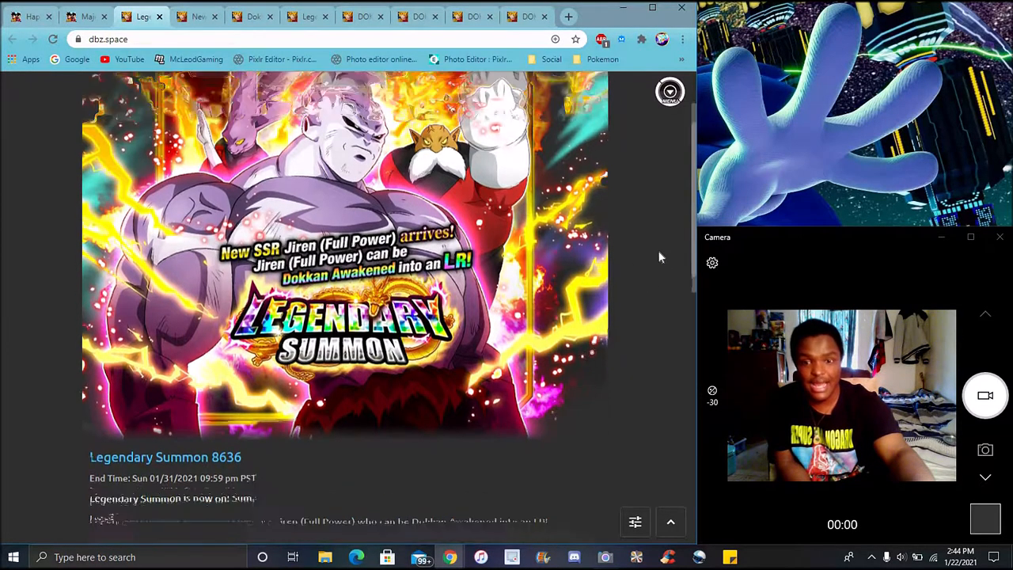
pyautogui.scroll(-3)
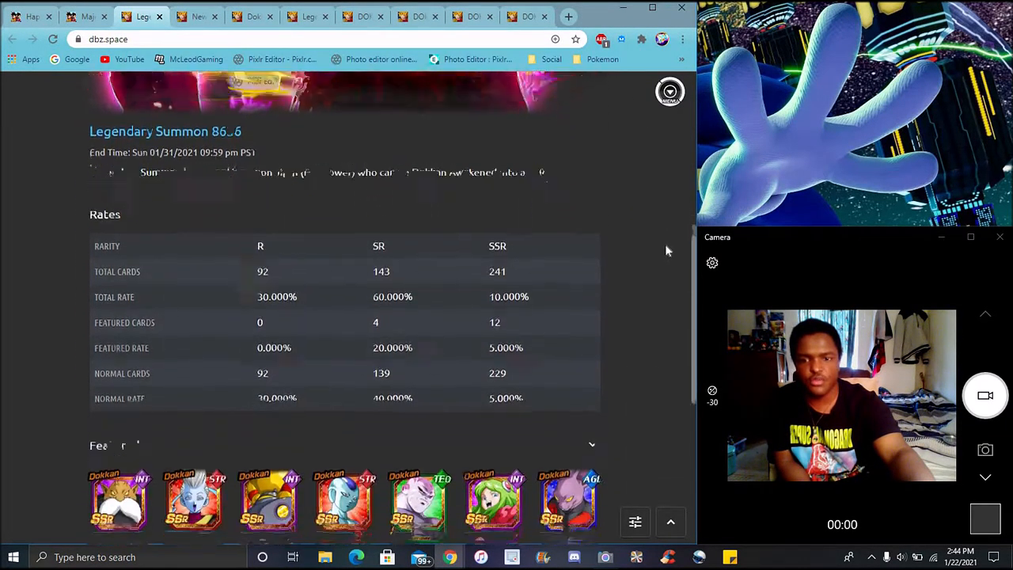
pyautogui.scroll(-3)
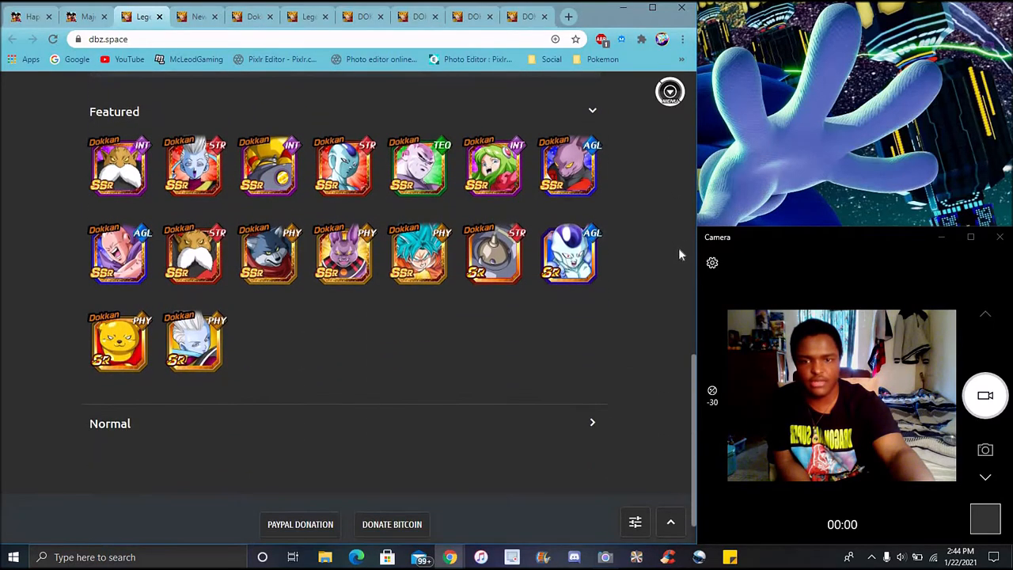
pyautogui.scroll(3)
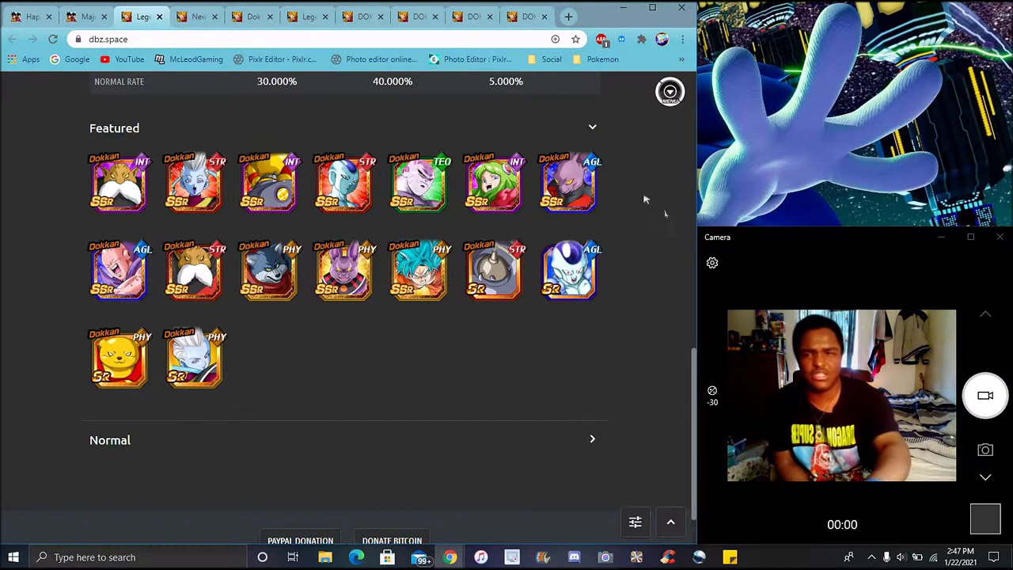
pyautogui.click(197, 16)
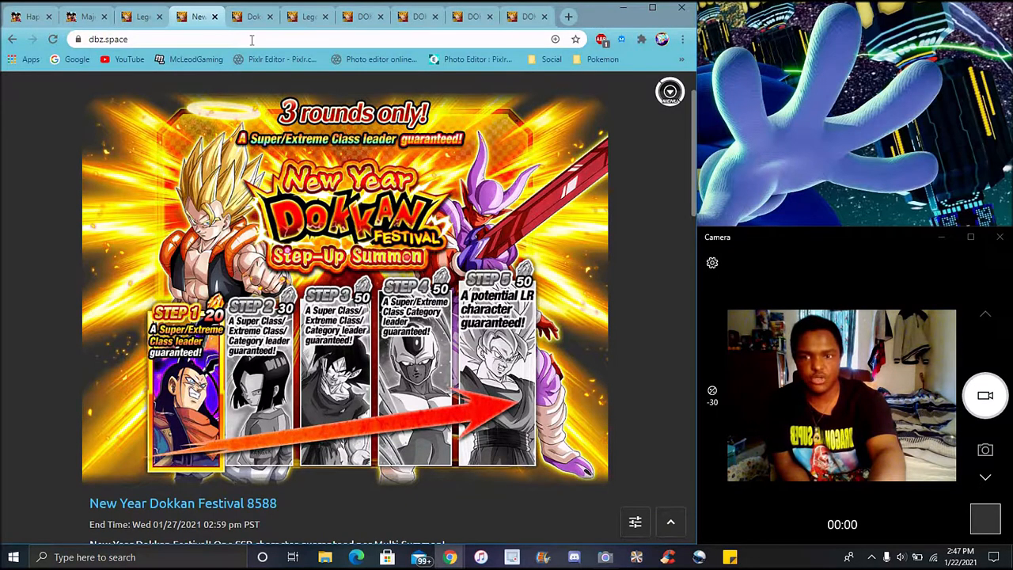
# Step through the next three dbz.space banner tabs to reach another Japanese banner
pyautogui.click(254, 16)
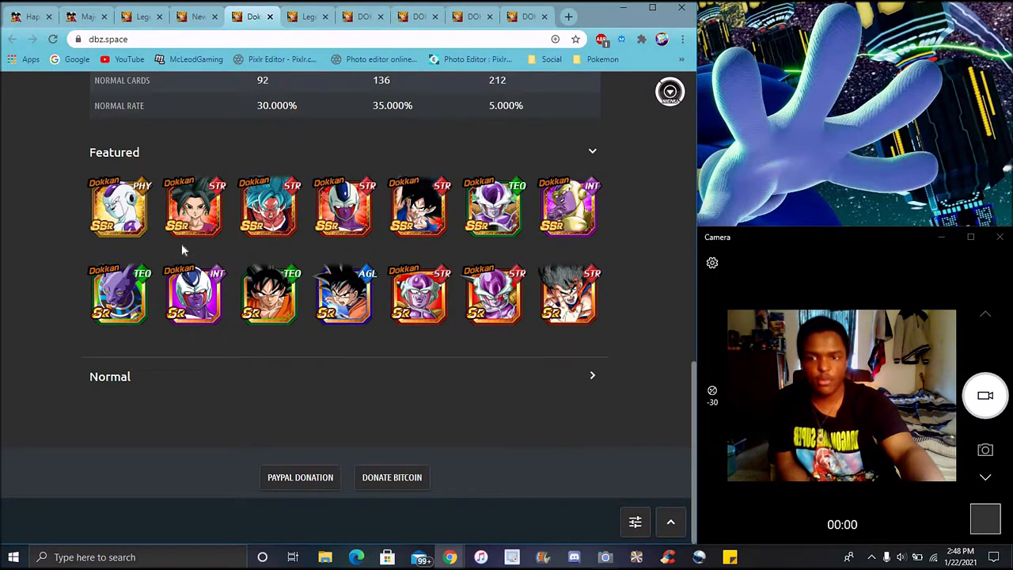
pyautogui.moveTo(188, 219)
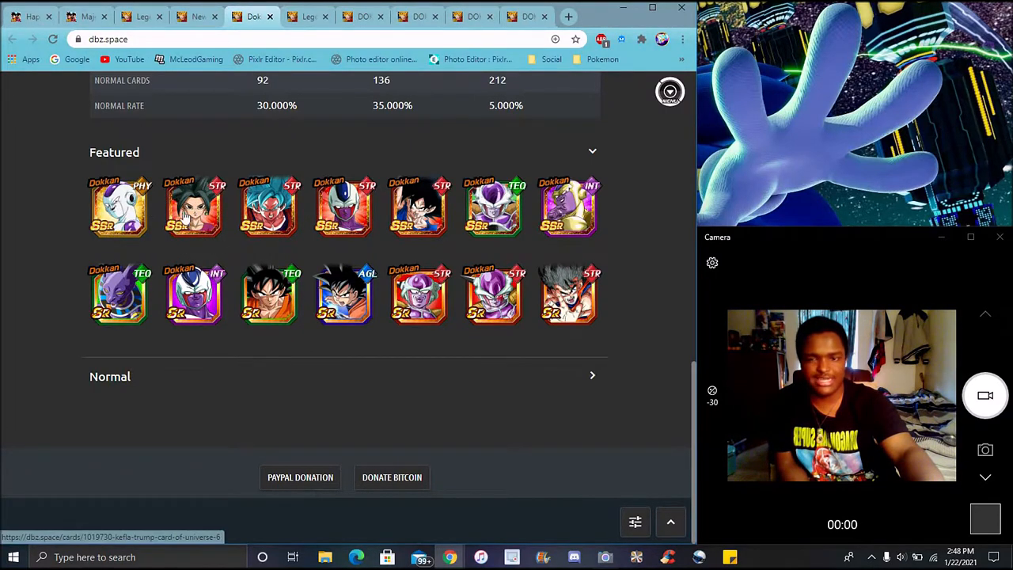
pyautogui.moveTo(415, 182)
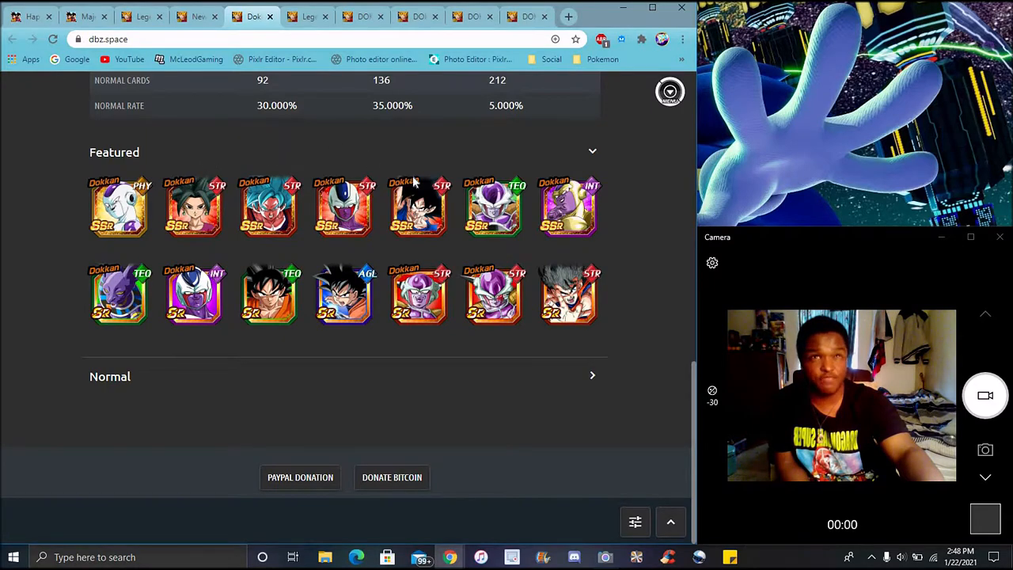
pyautogui.moveTo(225, 147)
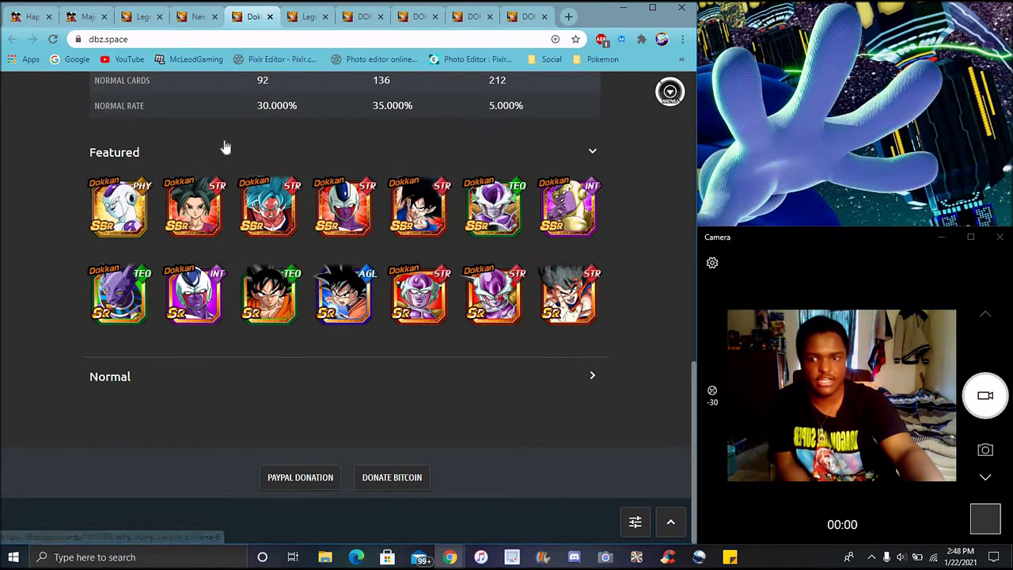
pyautogui.click(309, 16)
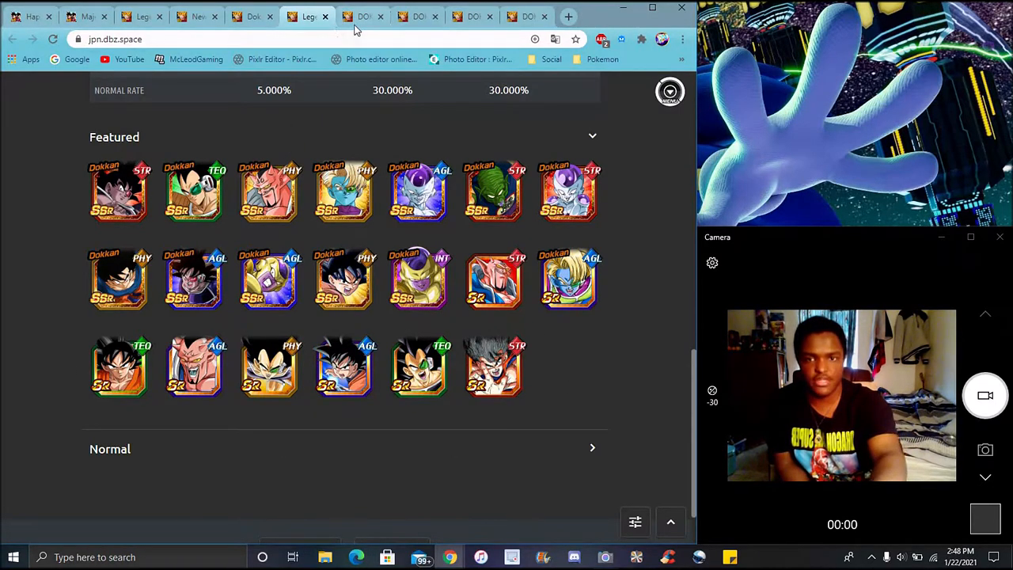
pyautogui.click(364, 16)
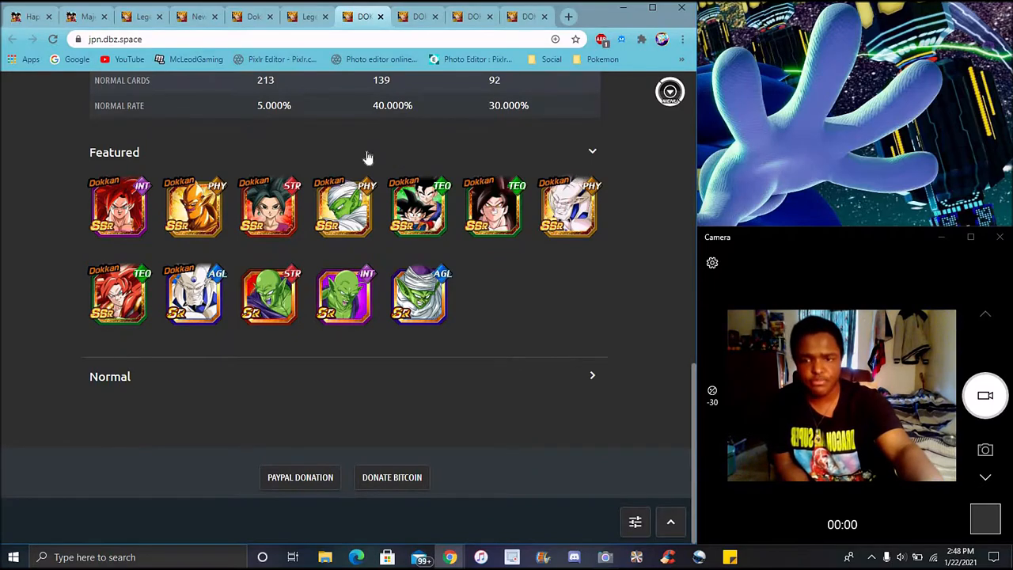
pyautogui.moveTo(687, 232)
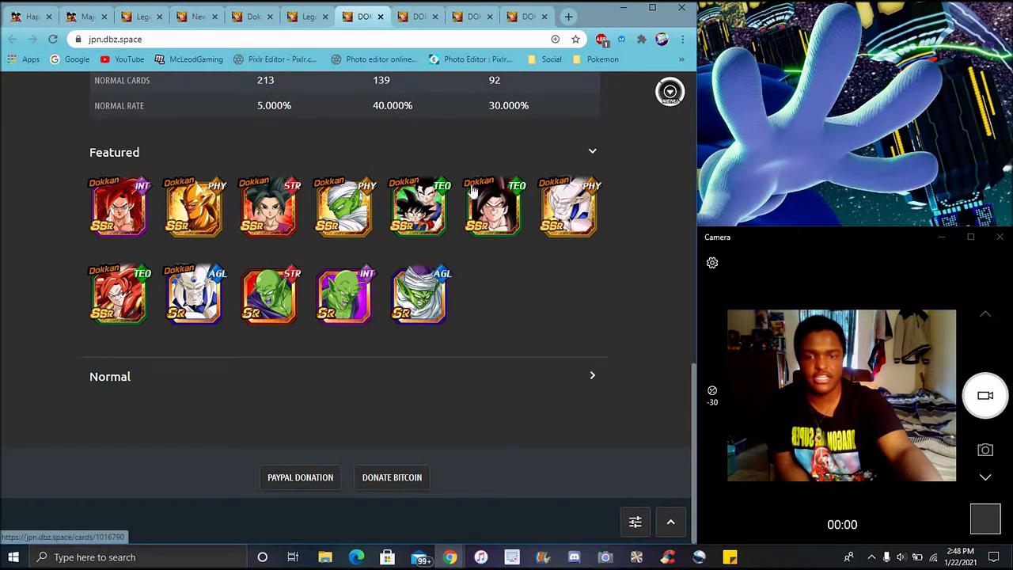
pyautogui.moveTo(429, 245)
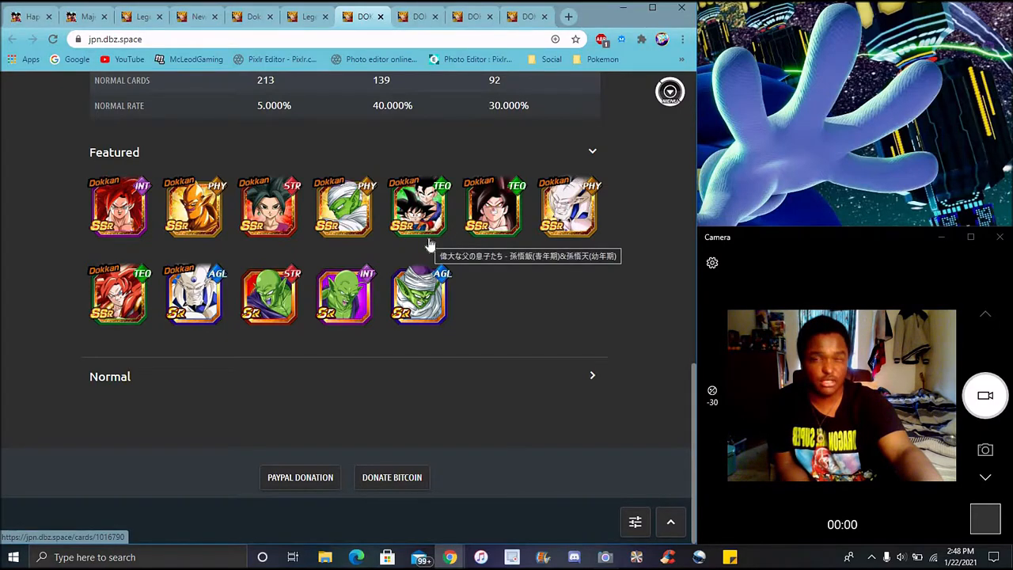
pyautogui.moveTo(453, 253)
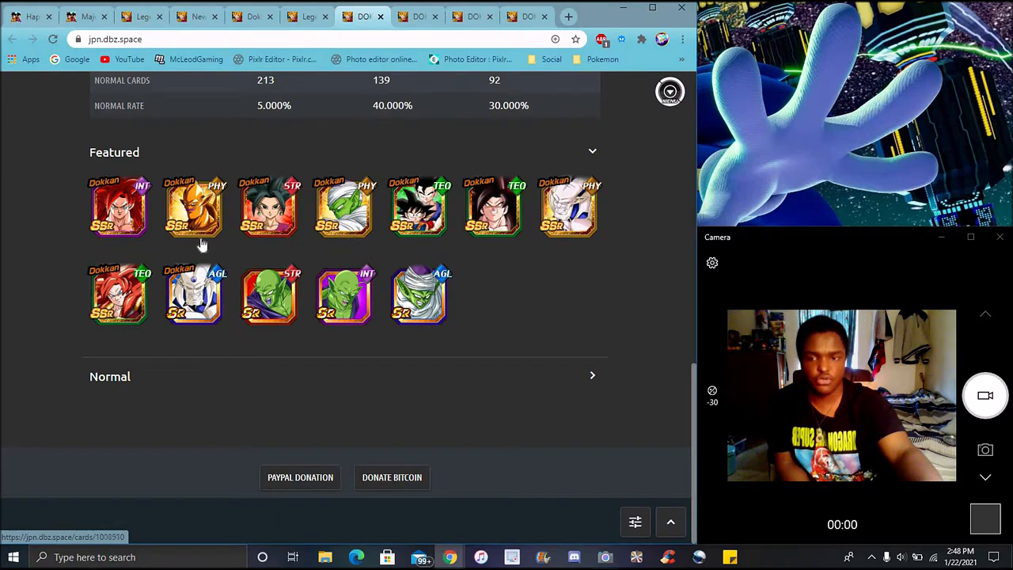
pyautogui.moveTo(463, 261)
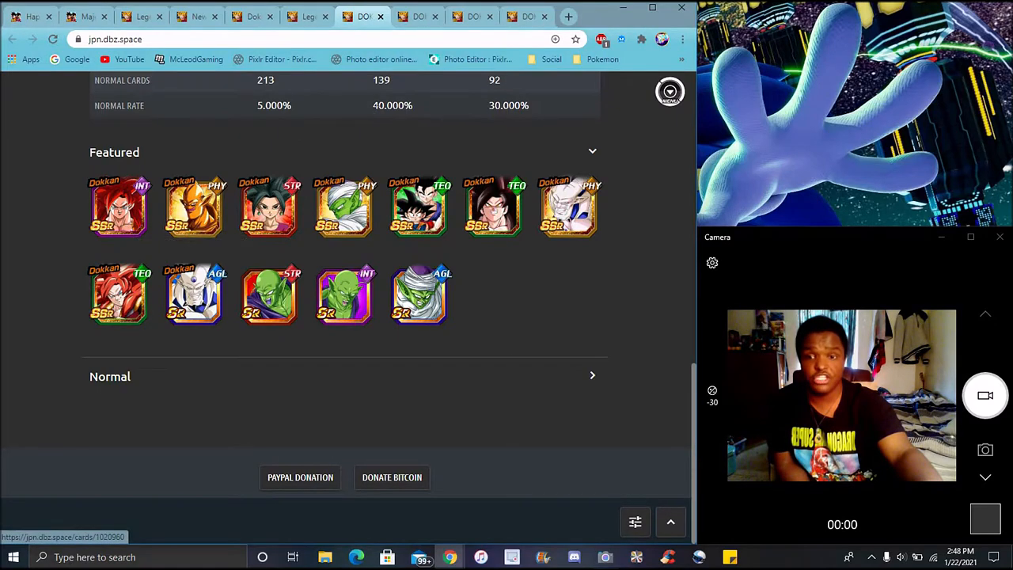
pyautogui.moveTo(418, 16)
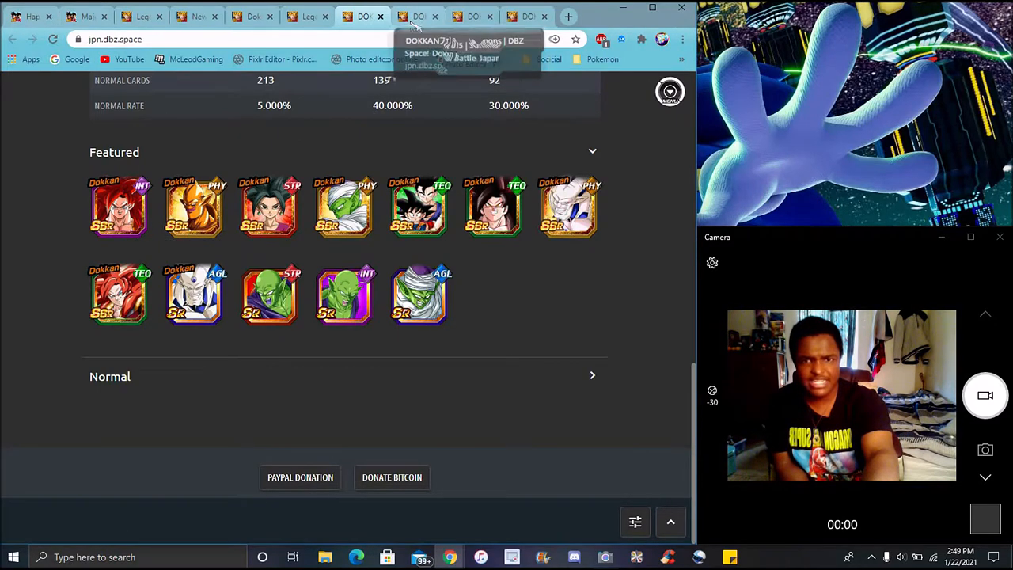
# Advance to the next banner tab showing eight featured SSRs
pyautogui.click(419, 16)
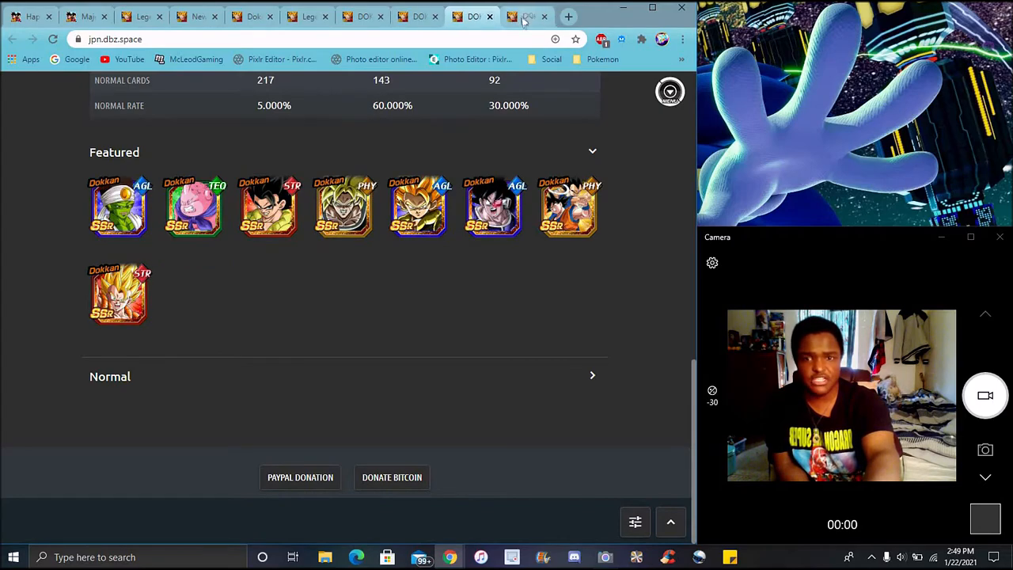
# View a later banner, then return to the wiki's 1st Rank Dragon Stones announcement
pyautogui.click(528, 16)
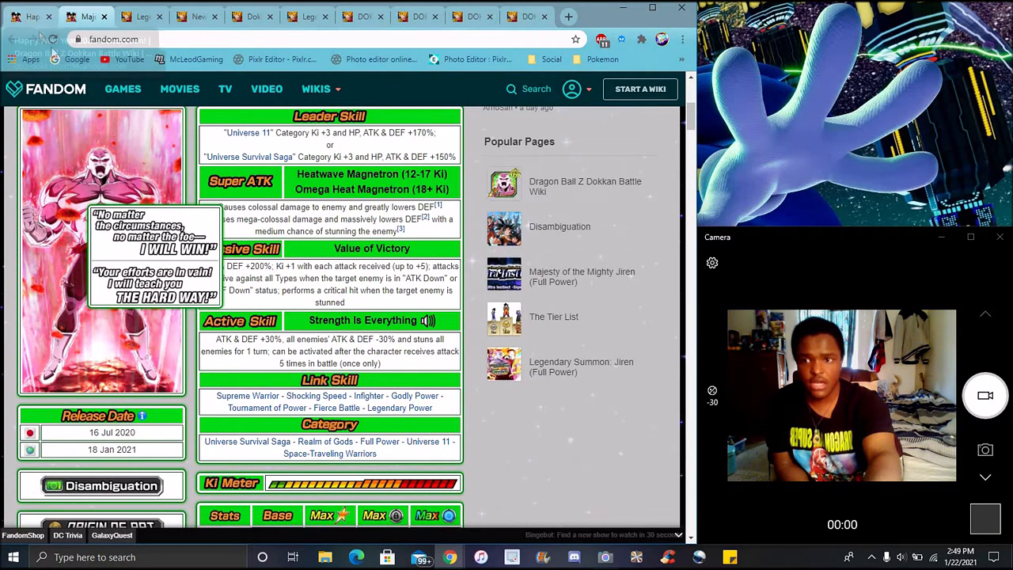
pyautogui.click(31, 16)
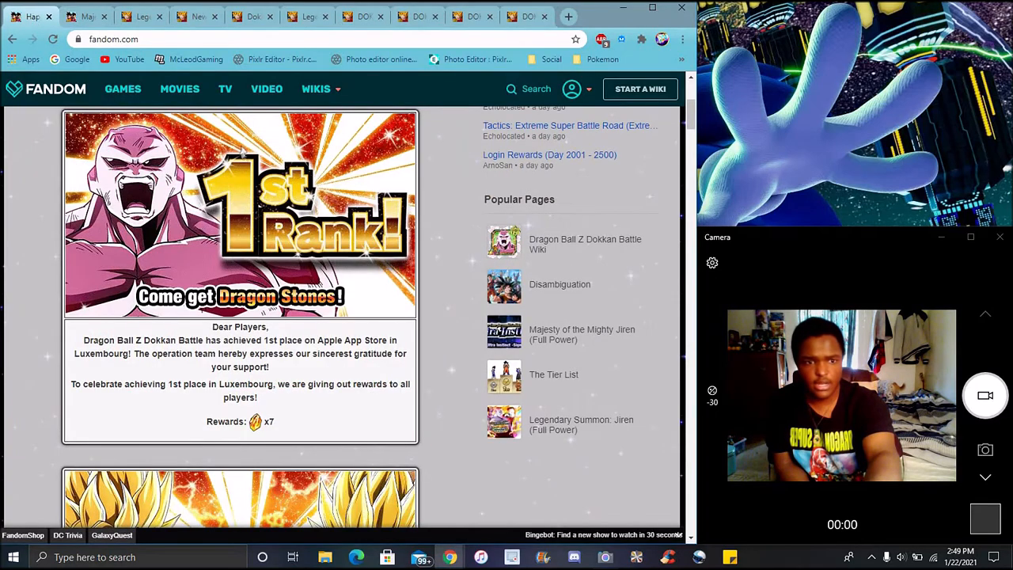
pyautogui.moveTo(468, 200)
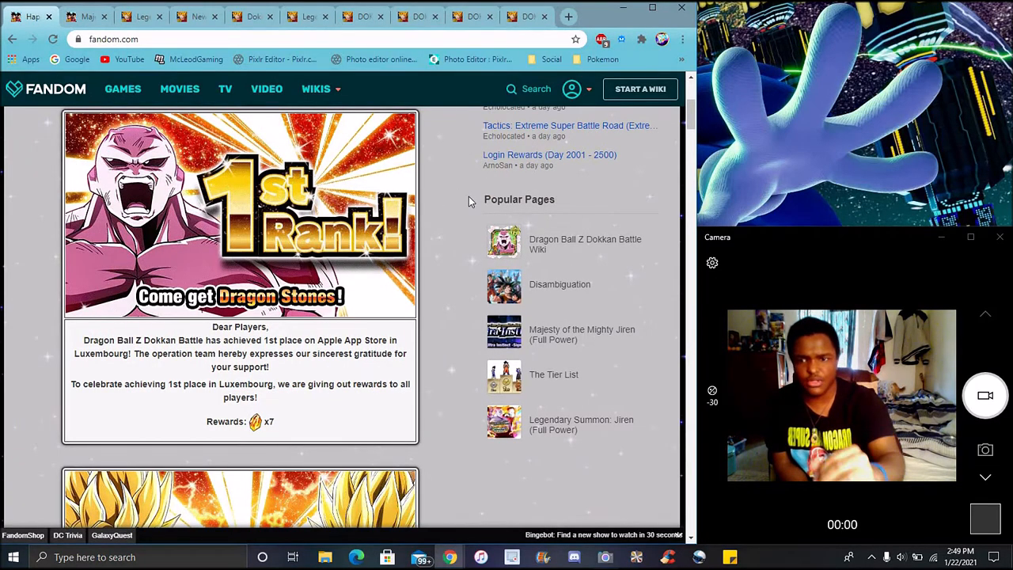